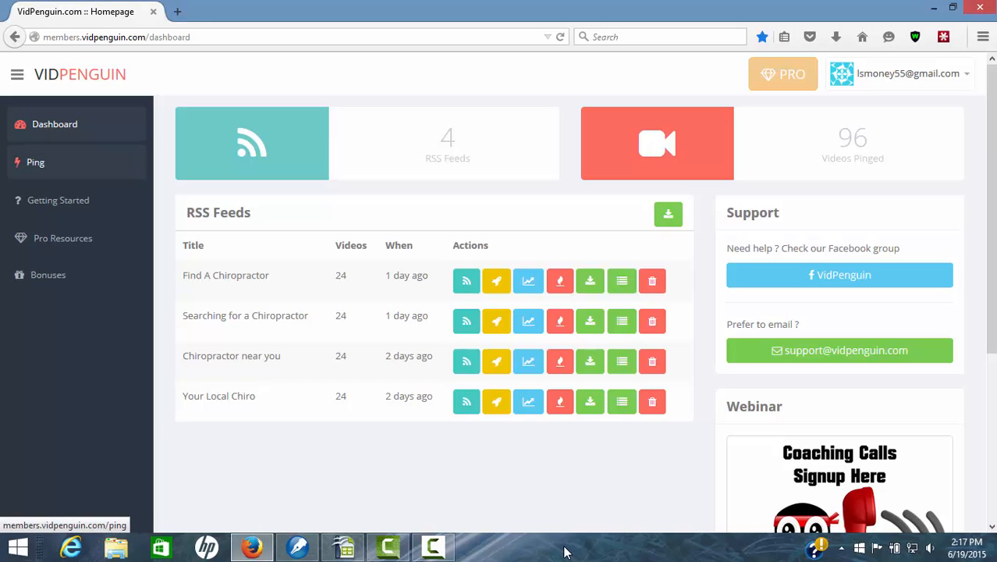
Paste the Chiropractor Chesterfield Mo video link into the YouTube Pinger's URL field.
left_click(34, 160)
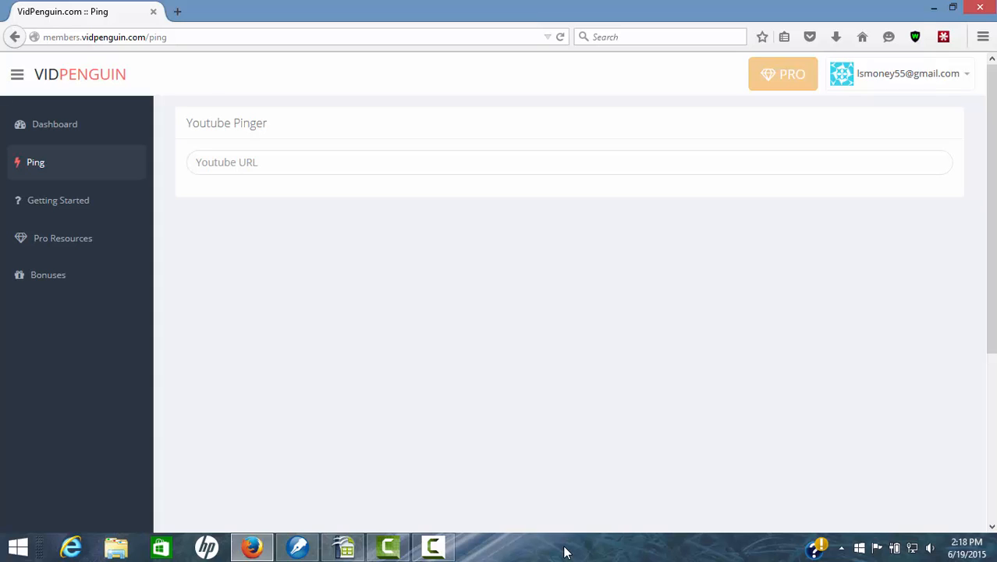
left_click(569, 161)
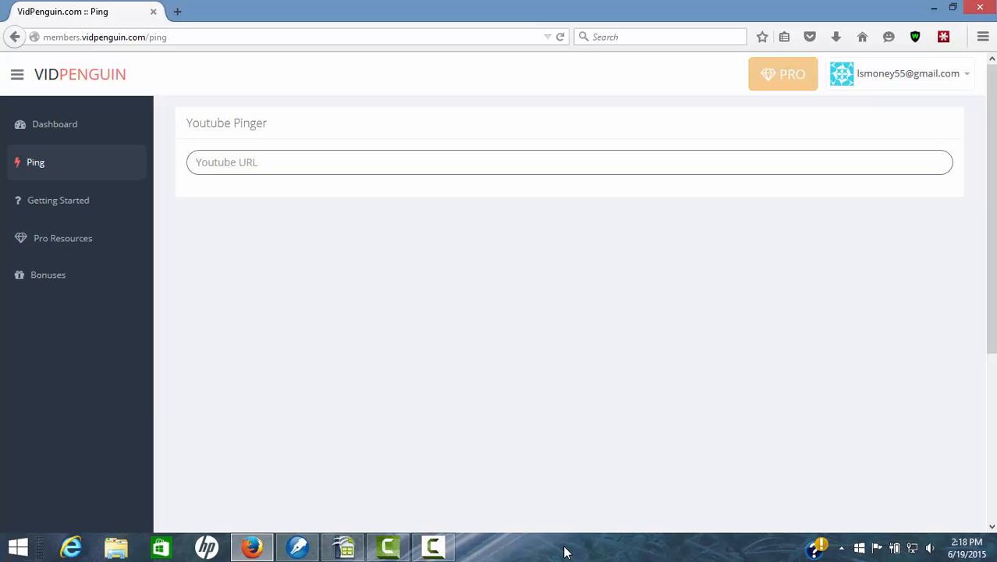
right_click(281, 160)
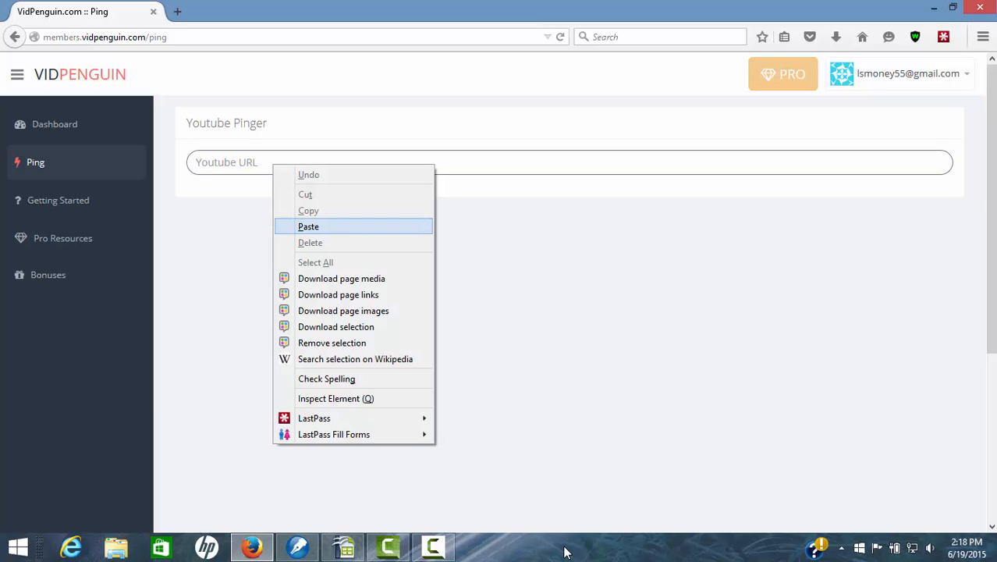
left_click(309, 226)
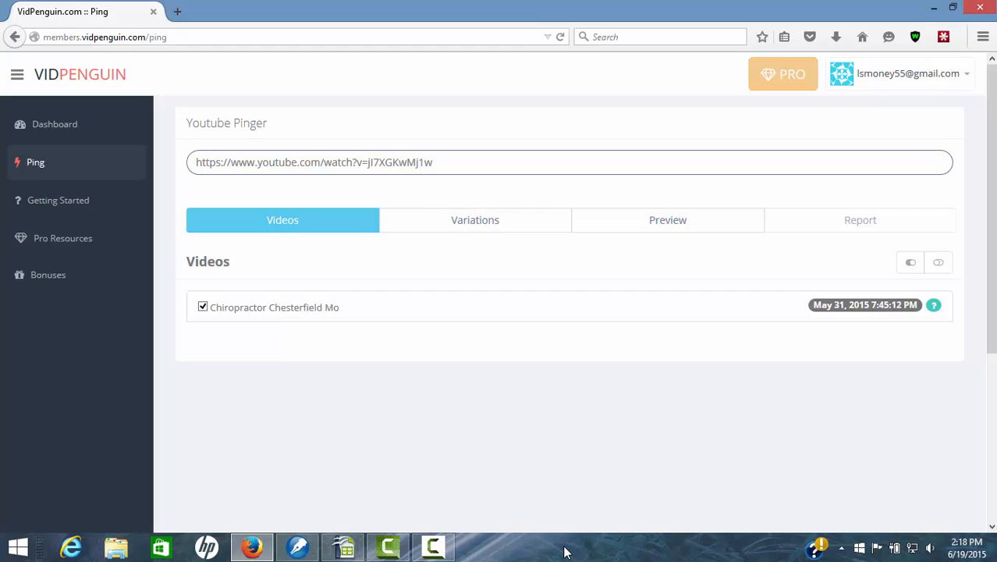
Raise URL Variations to the maximum 22 + 2 with Goo.gl and Bit.ly shorteners enabled.
left_click(570, 161)
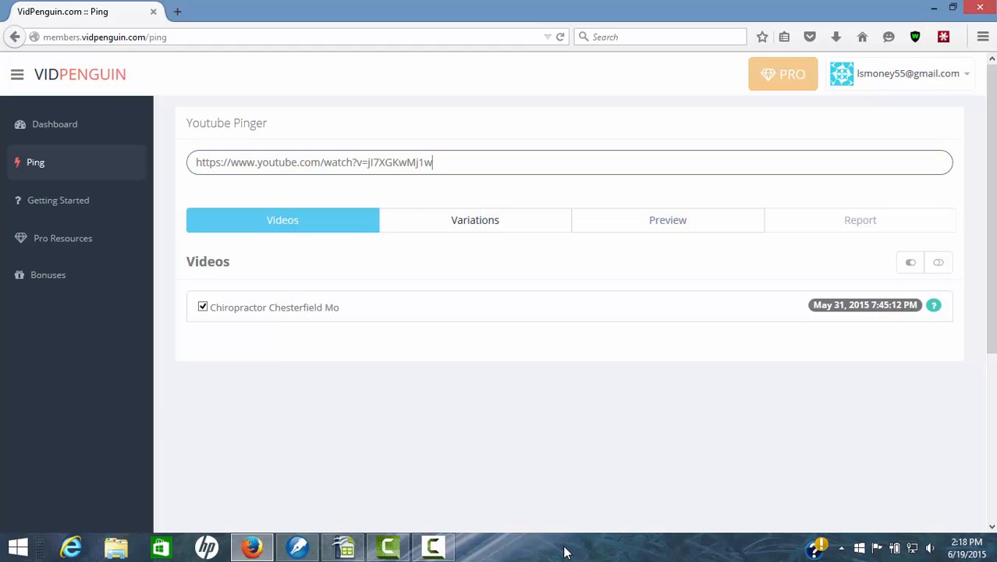
left_click(474, 218)
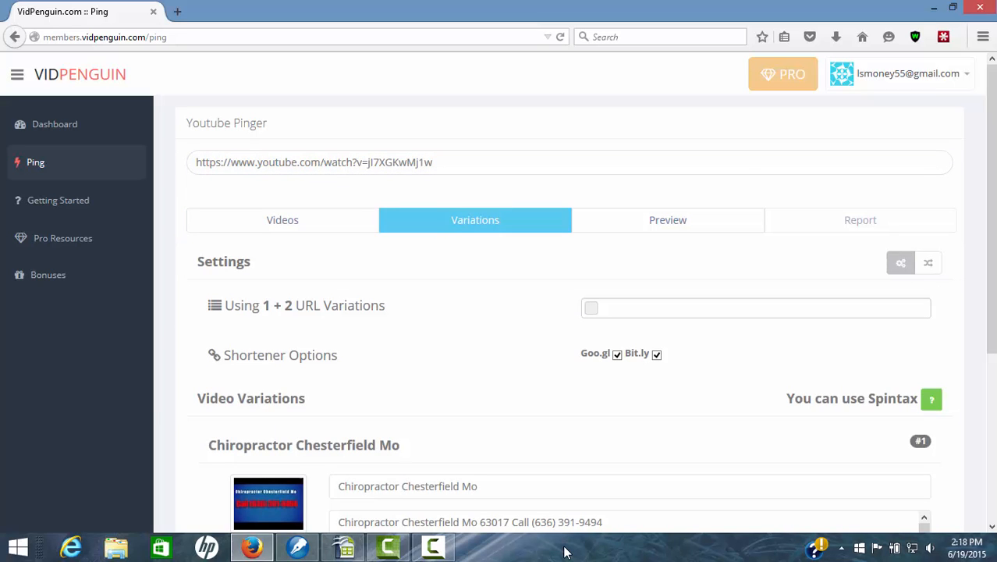
scroll("down", 3)
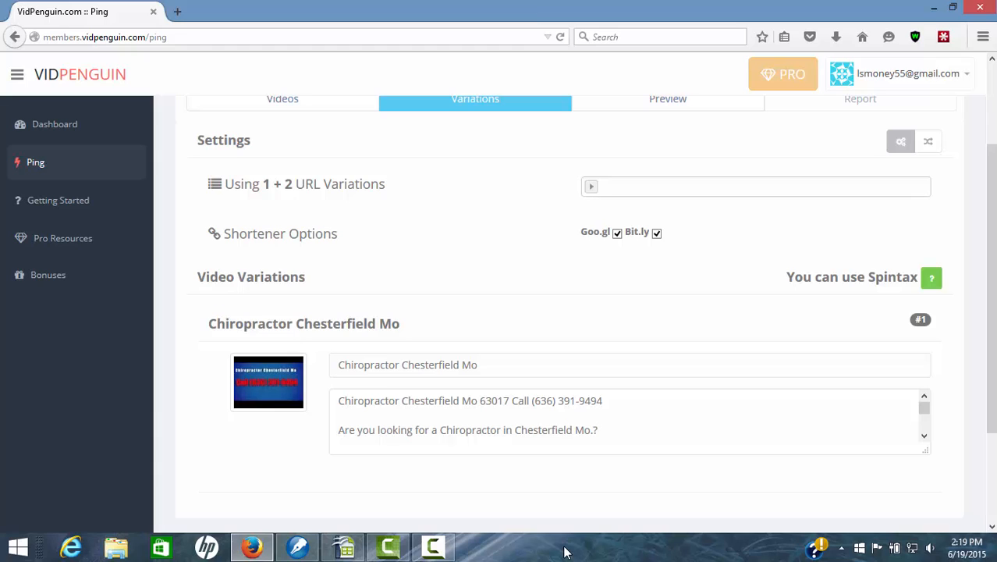
left_click(590, 188)
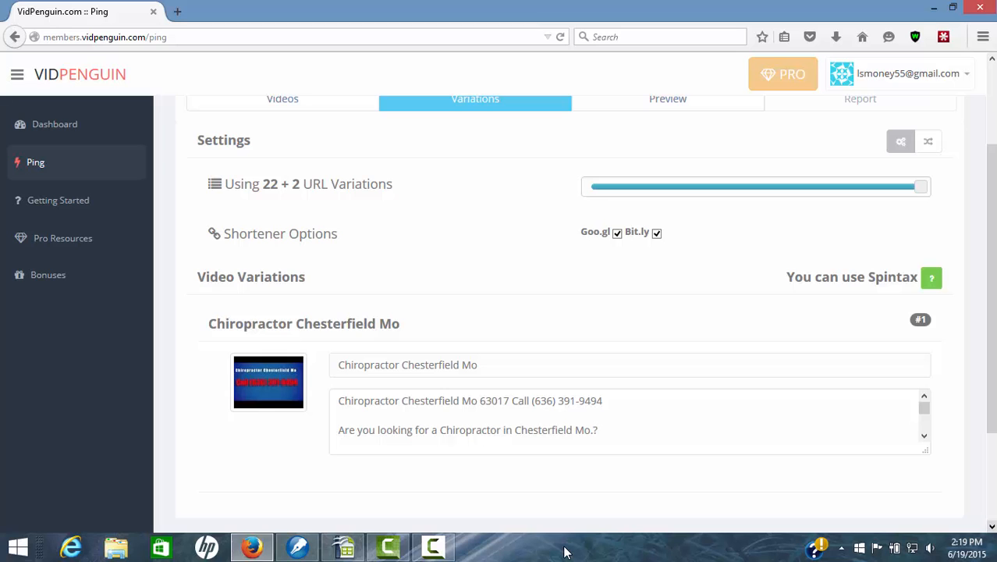
scroll("down", 3)
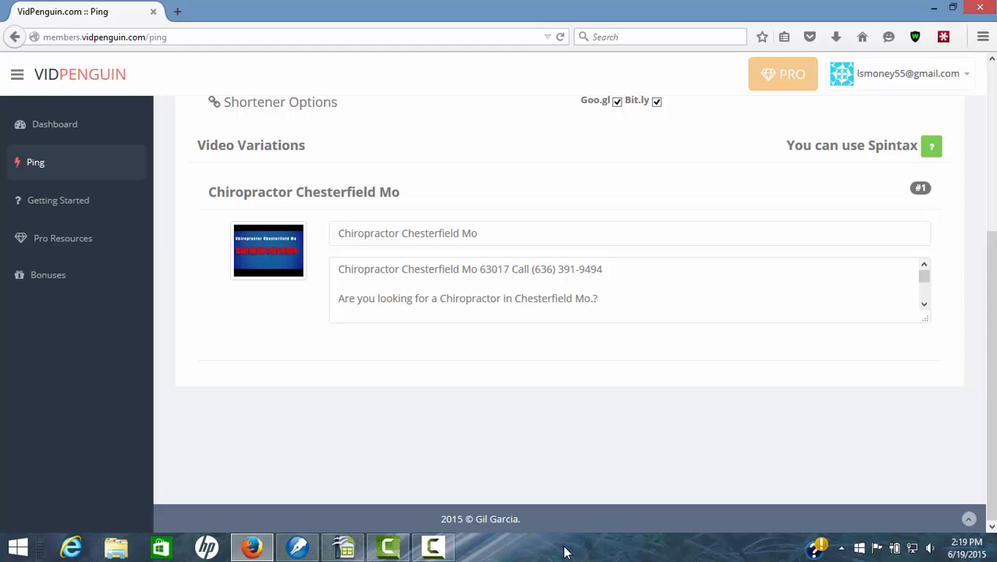
mouse_move(433, 546)
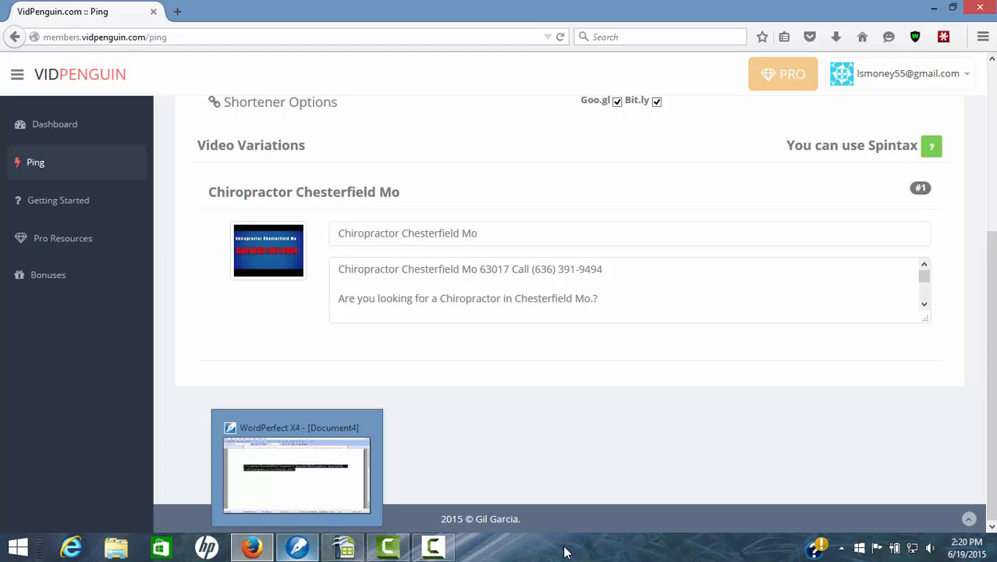
Copy the spintax string of Chiropractor Chesterfield Mo titles from the WordPerfect document.
left_click(296, 468)
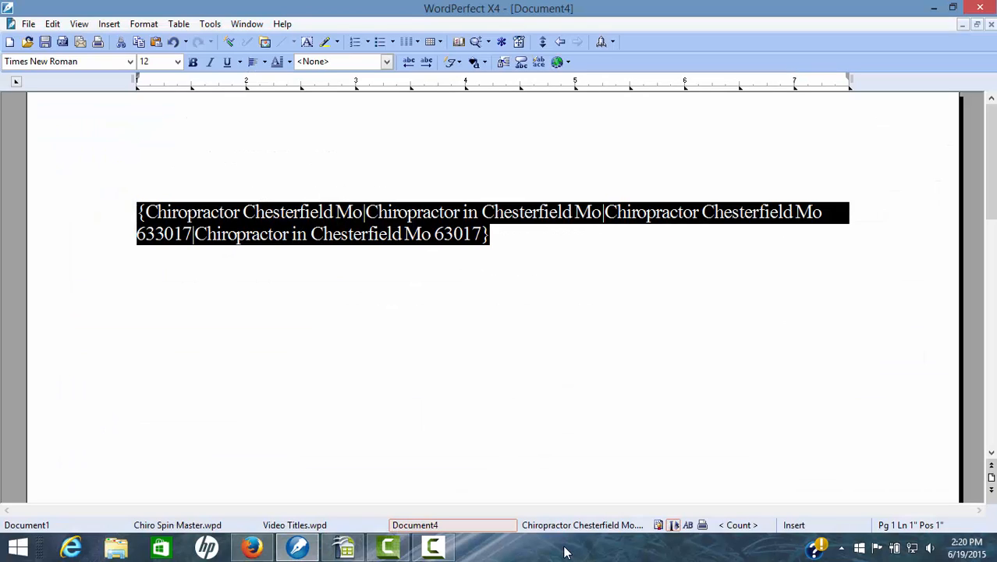
right_click(340, 234)
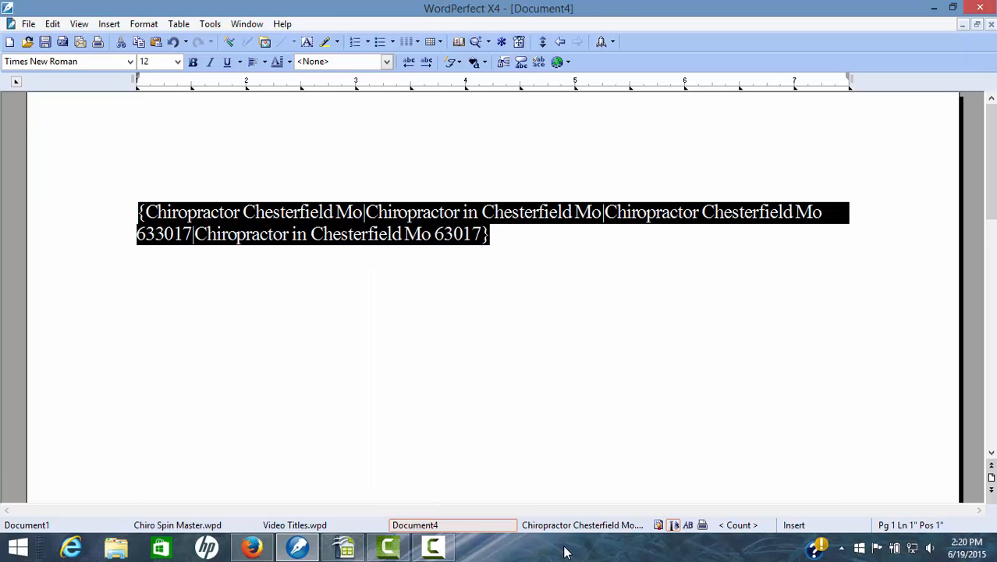
left_click(251, 546)
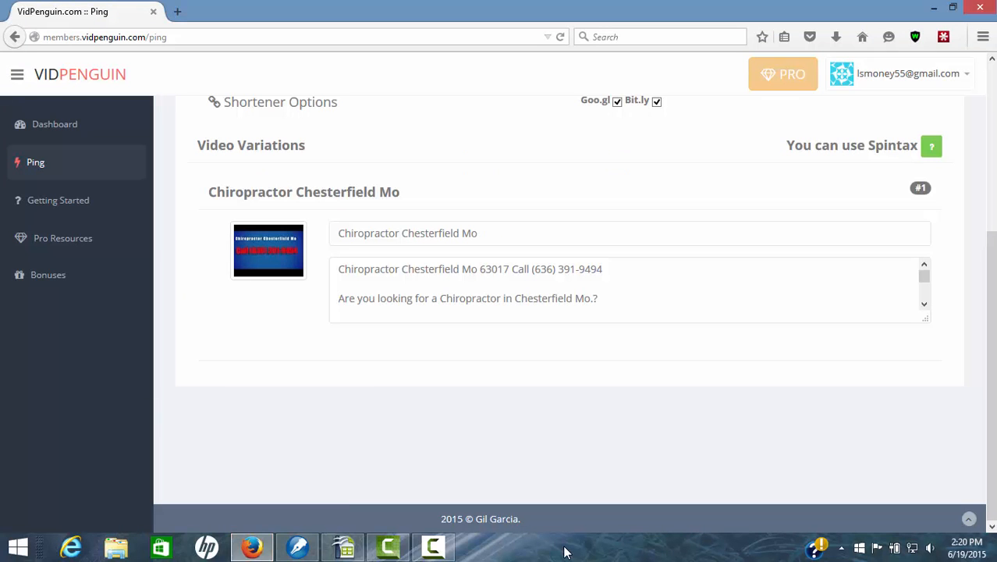
Paste the spintax title string into the first video variation's title field.
left_click(630, 232)
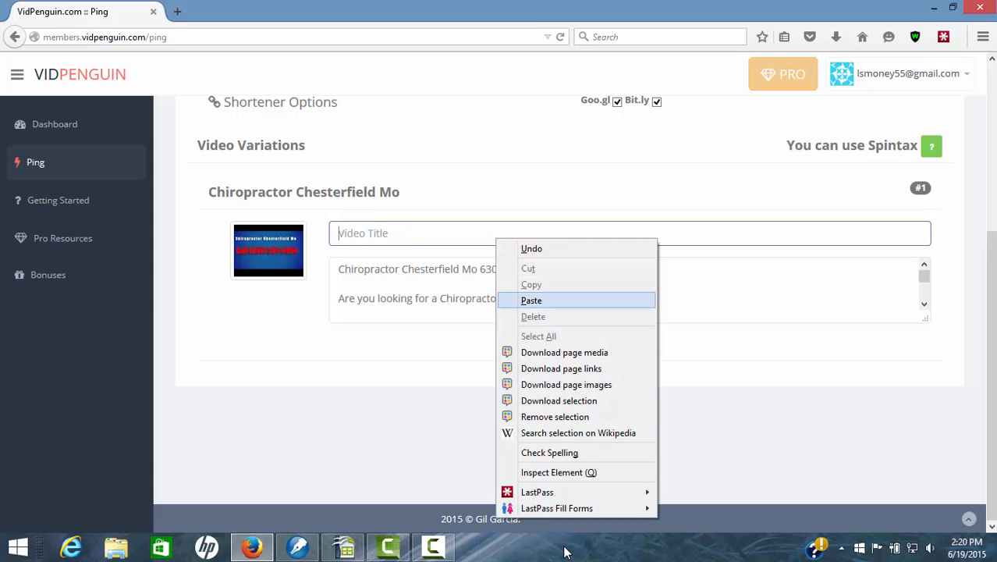
left_click(530, 299)
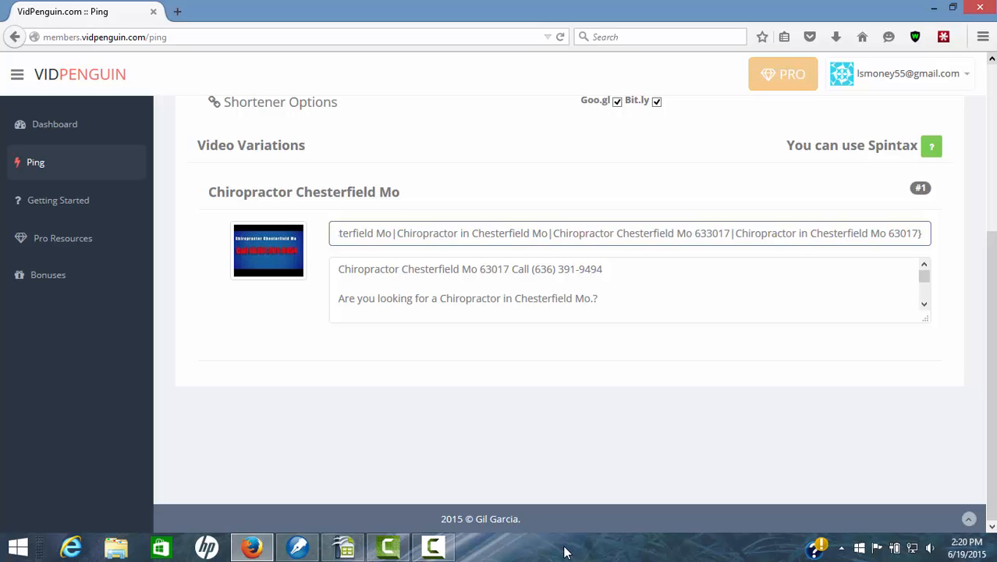
scroll("up", 3)
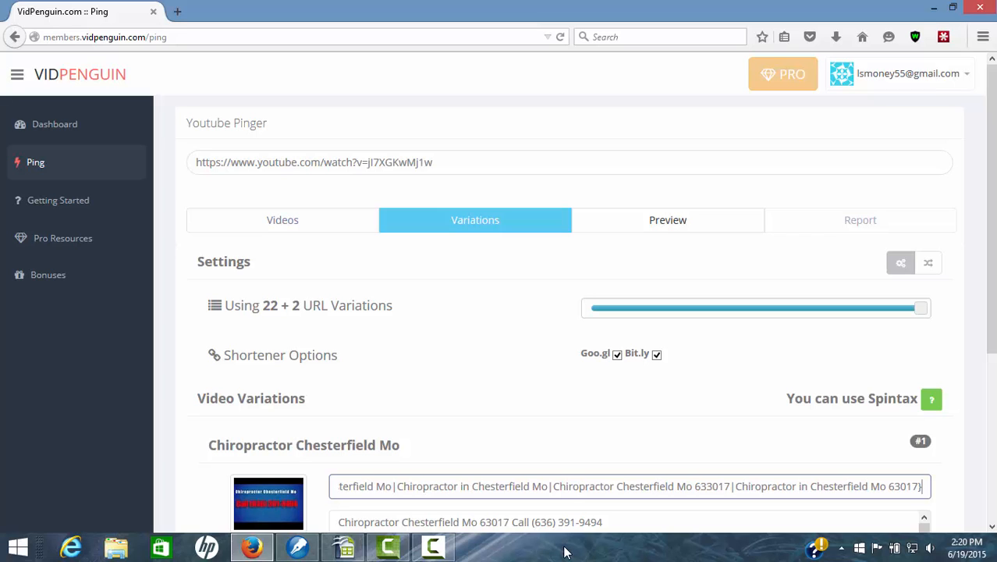
Preview the generated Chesterfield title and description variations, then return to Feed Settings.
left_click(667, 219)
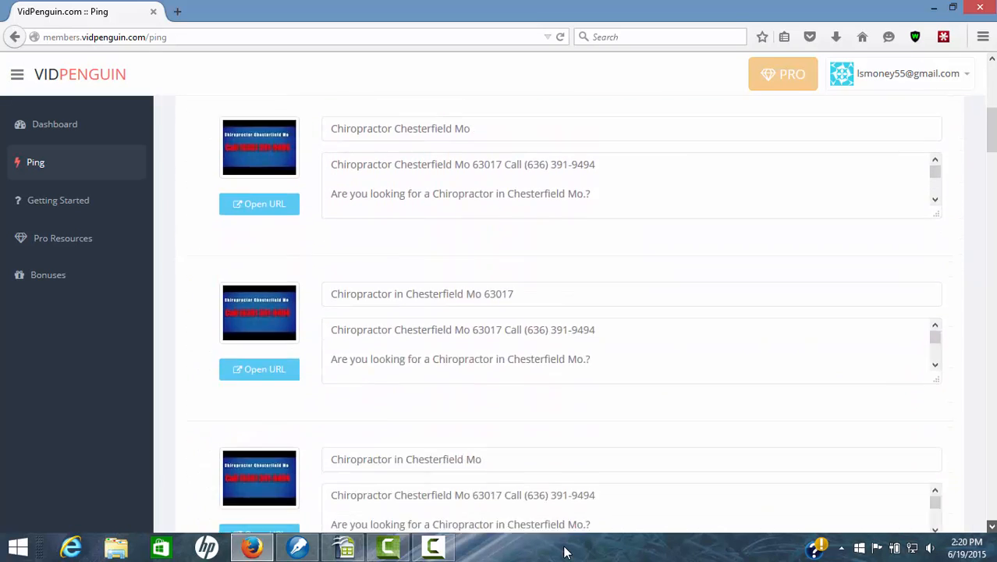
scroll("down", 3)
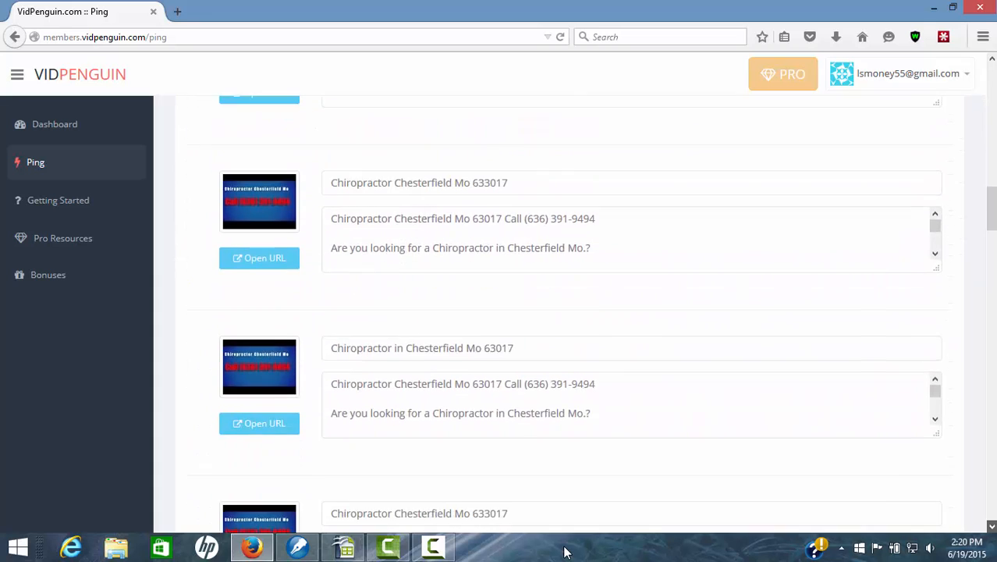
scroll("down", 3)
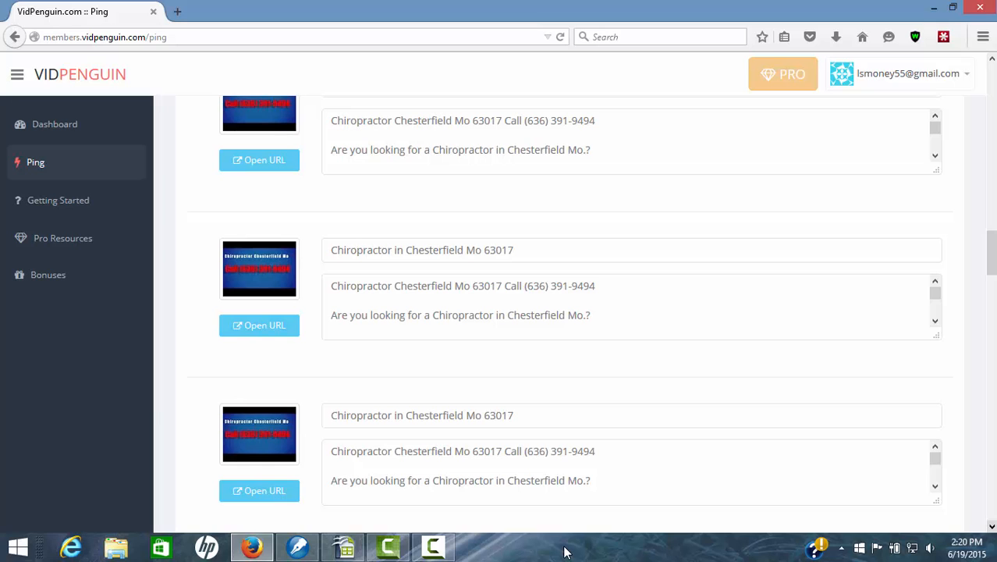
scroll("down", 3)
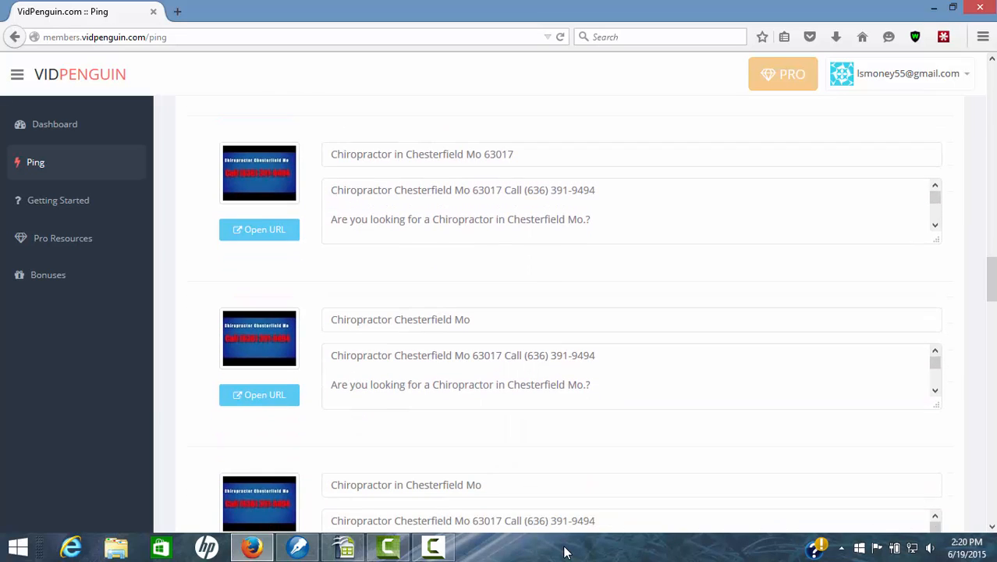
scroll("up", 3)
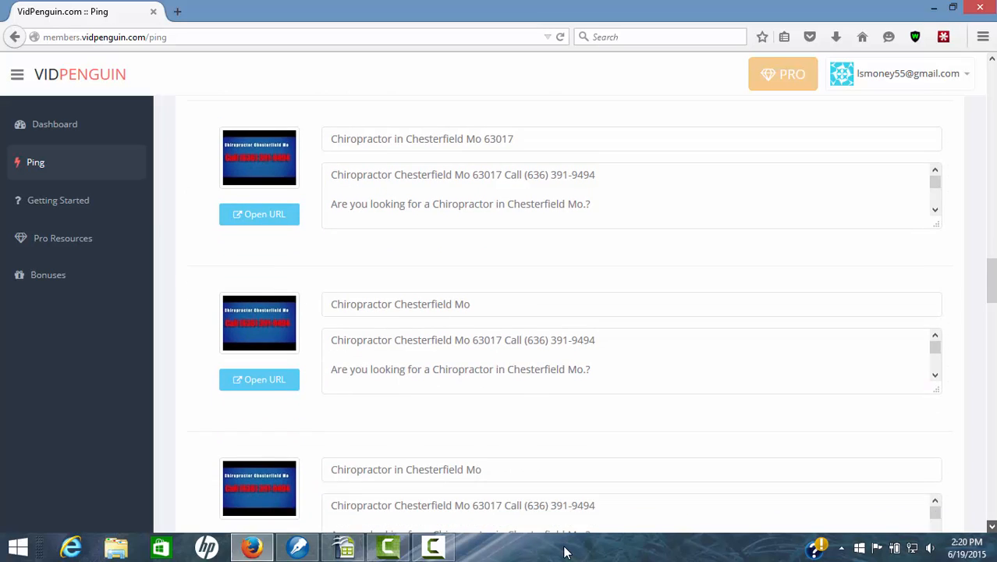
scroll("down", 3)
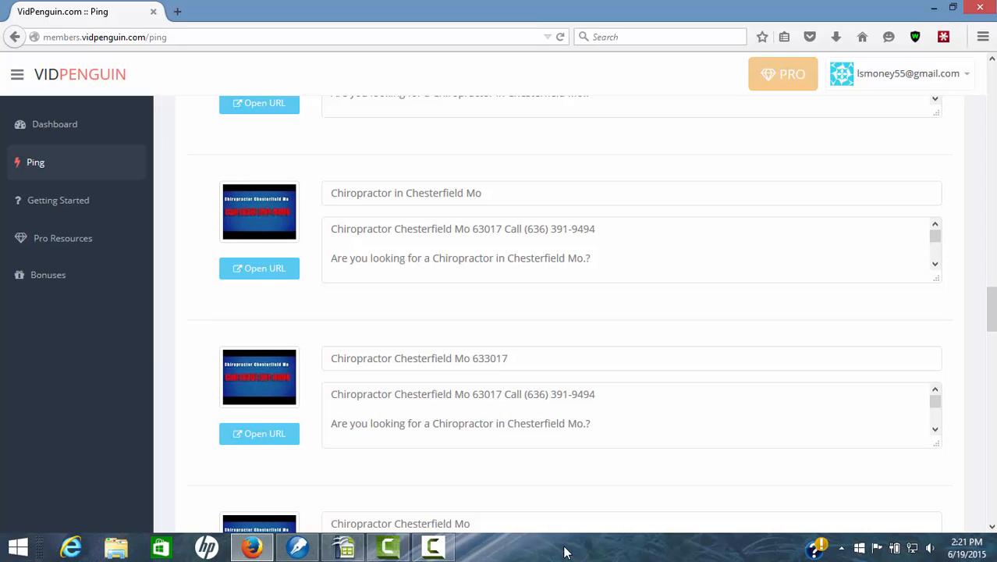
scroll("down", 3)
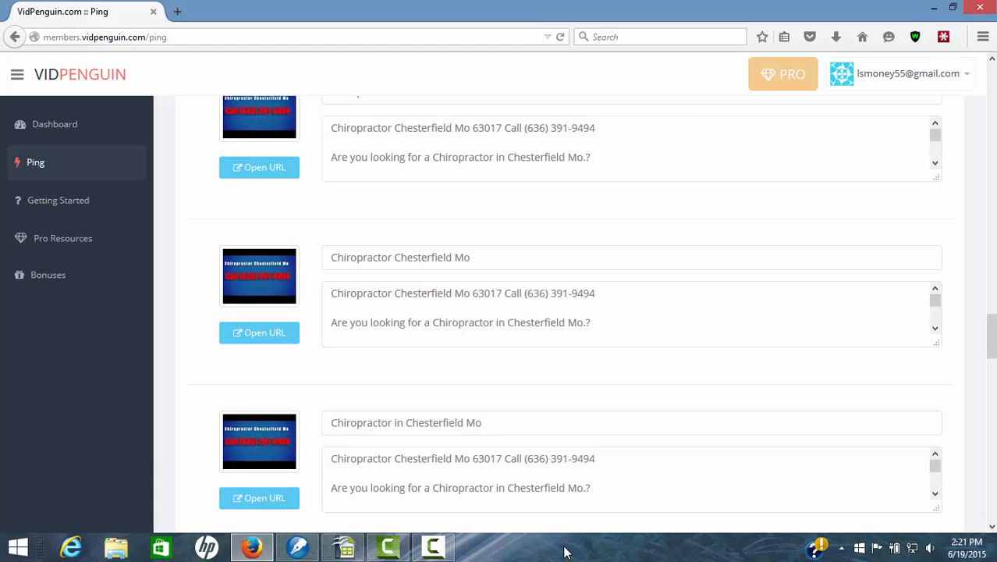
scroll("down", 3)
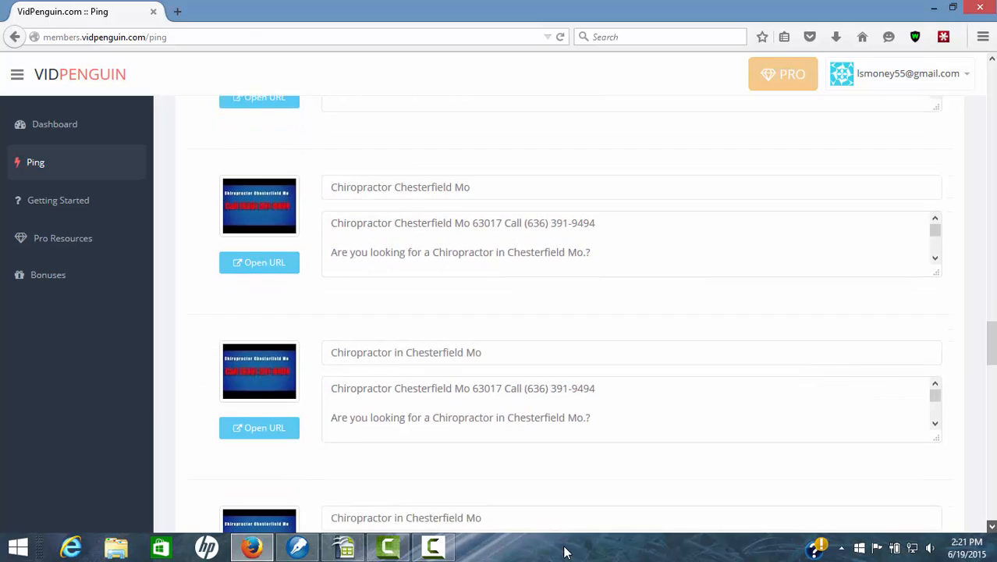
scroll("down", 3)
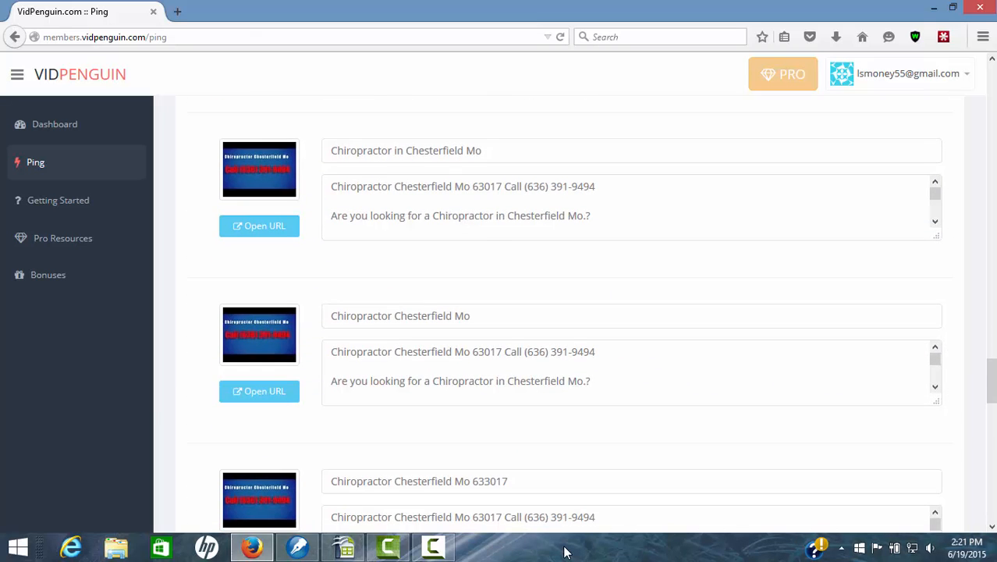
scroll("down", 3)
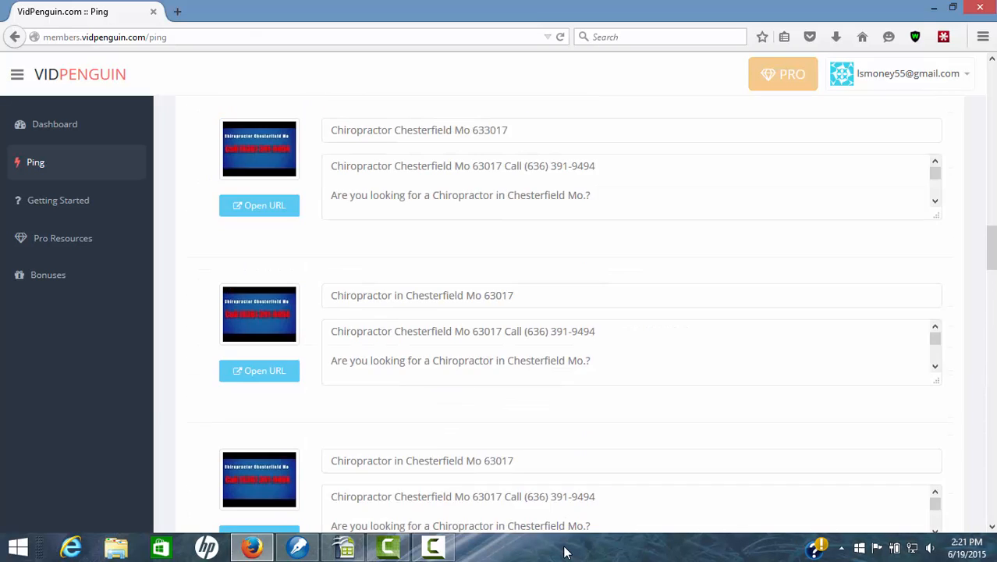
scroll("up", 3)
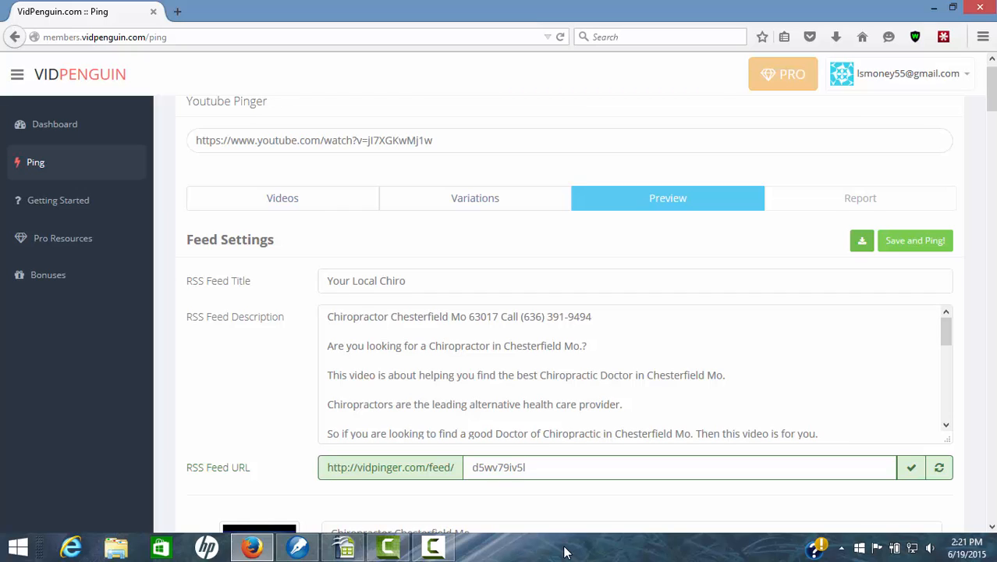
Enter 'Chiropractor Chesterfield Mo' as the RSS feed title.
left_click(635, 281)
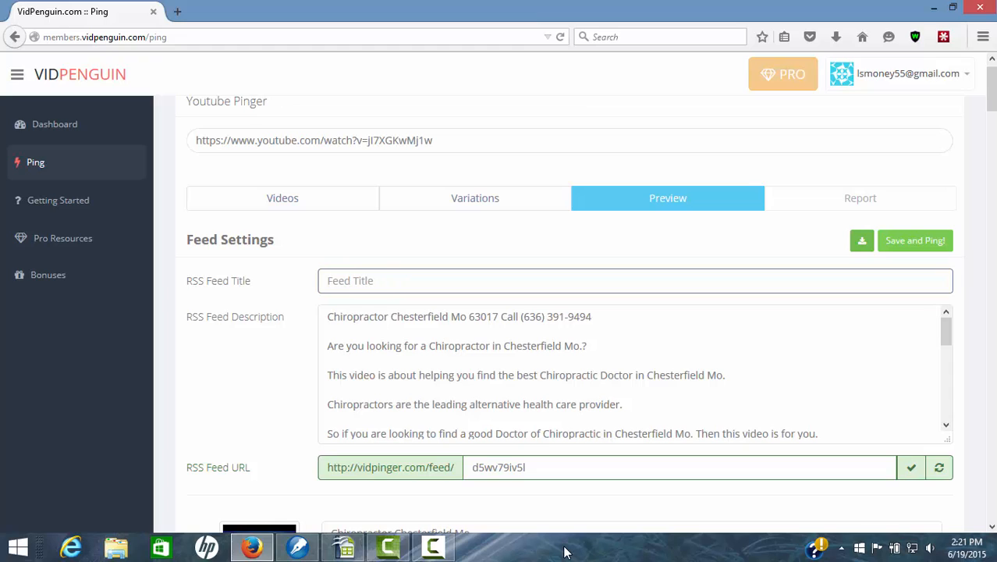
type("C")
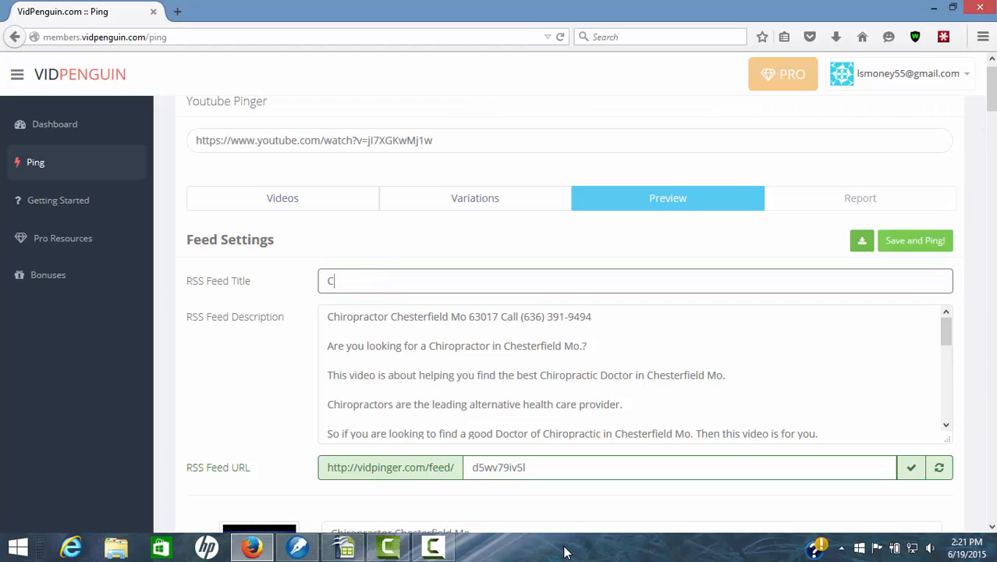
type("hiropr")
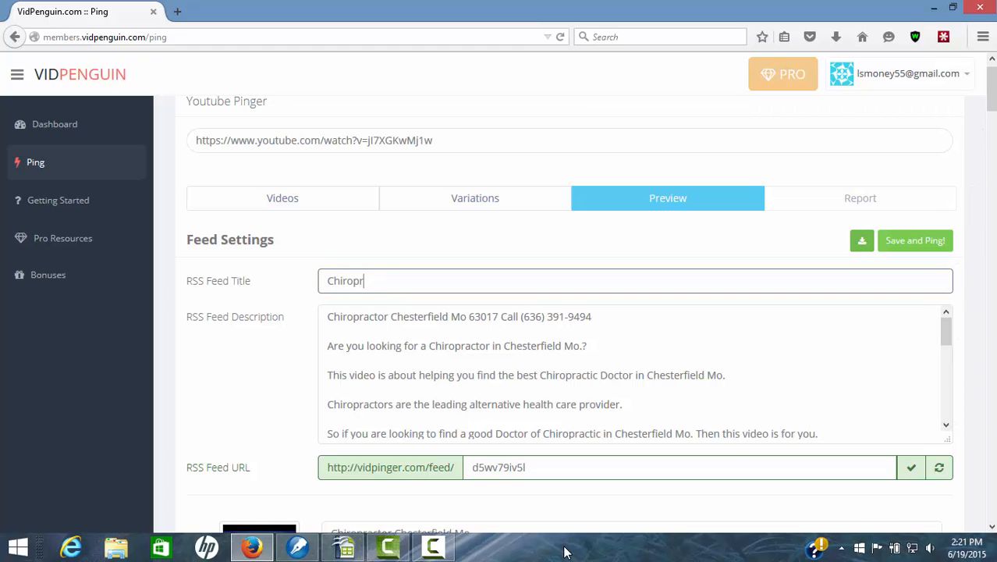
type("actor Chest")
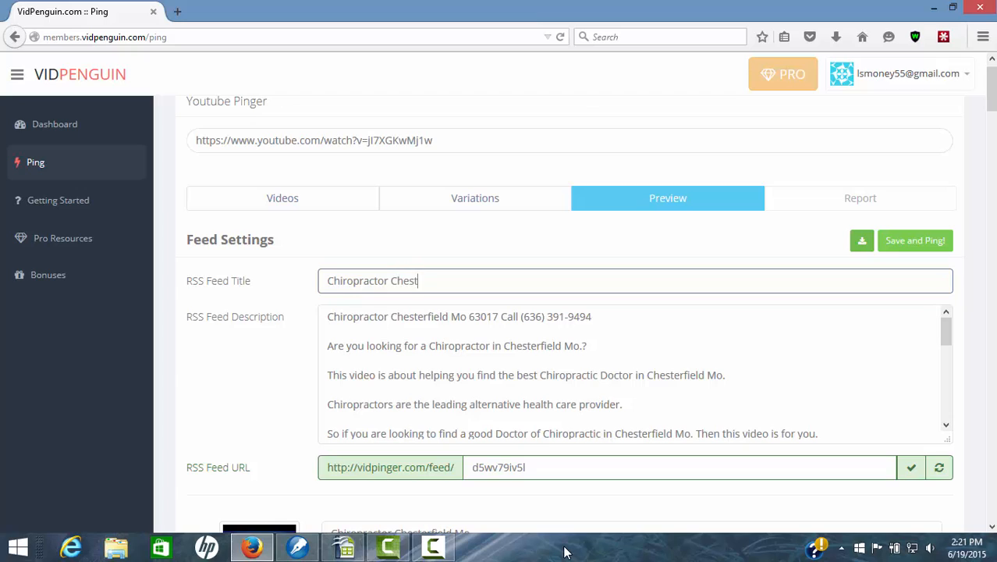
type("erfield M")
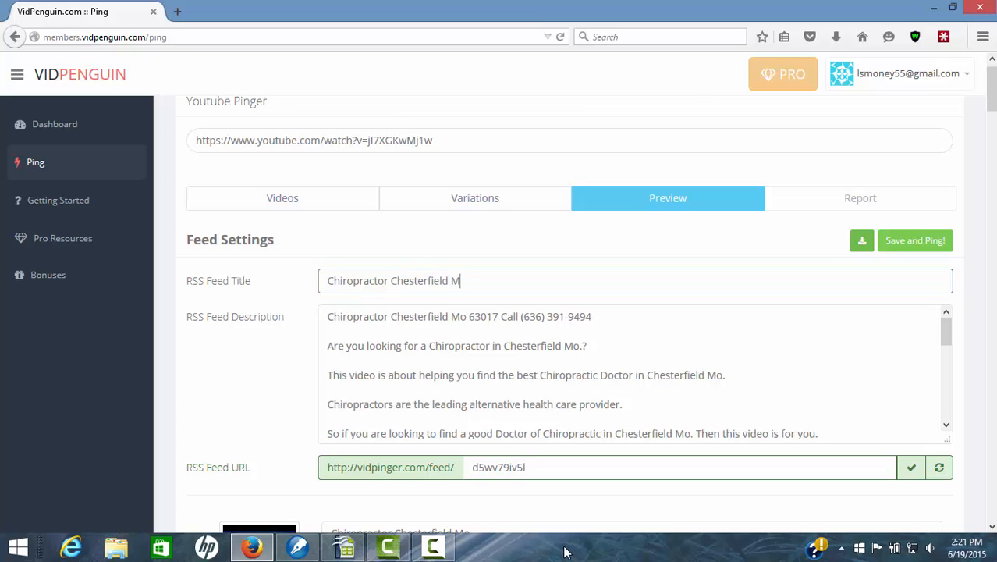
type("o")
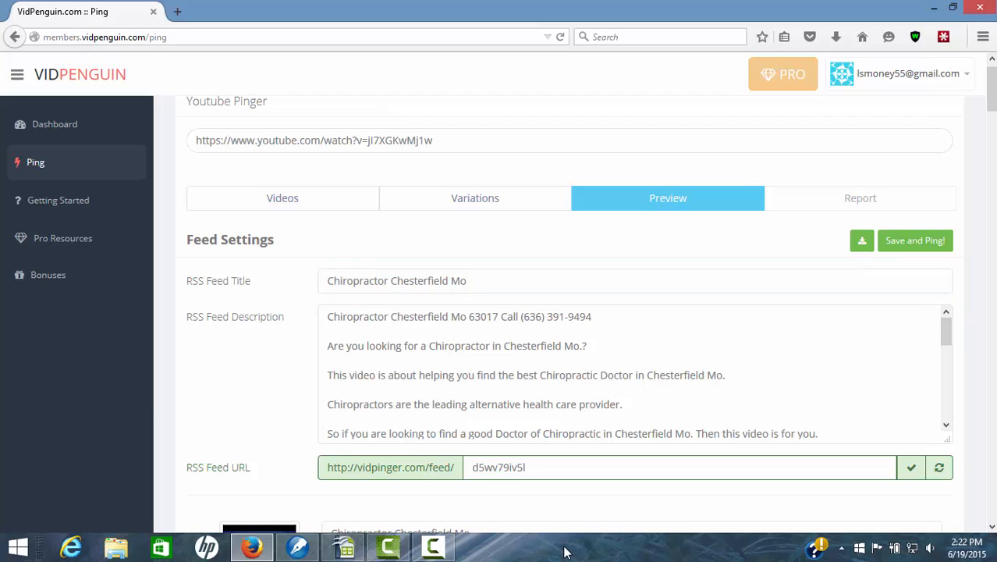
Save and ping the feed, reviewing the report of internal and Feedburner URL submissions.
left_click(914, 240)
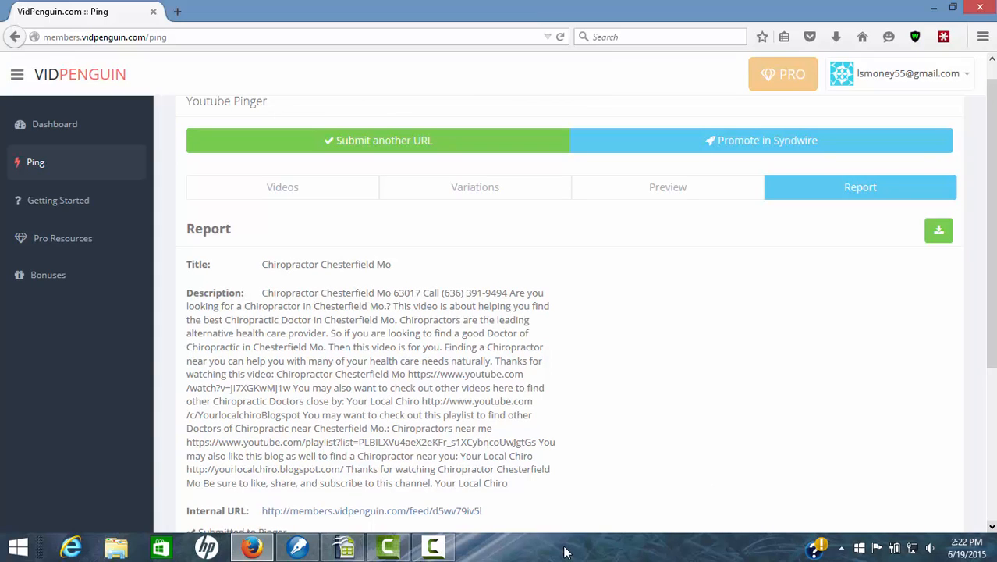
scroll("down", 3)
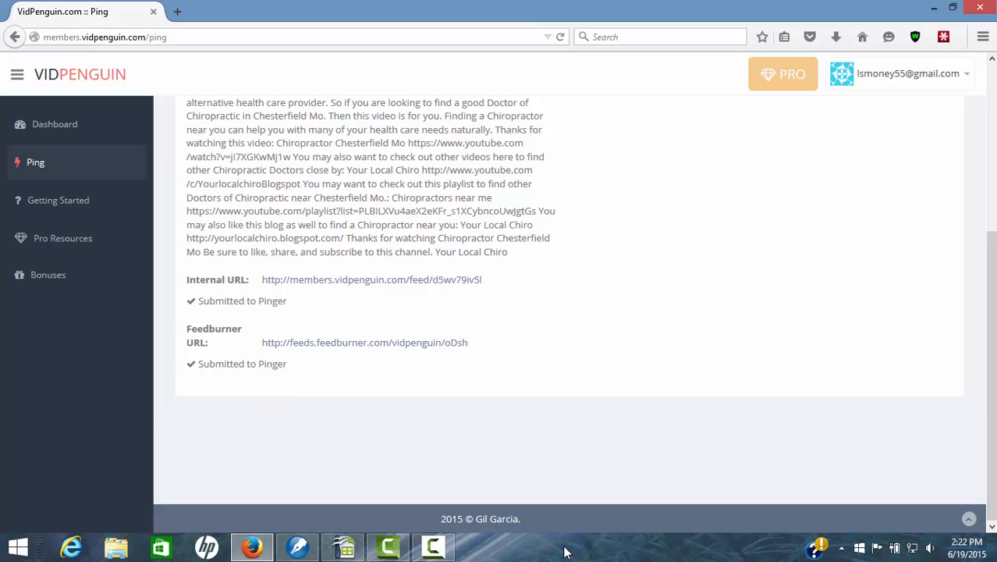
scroll("up", 3)
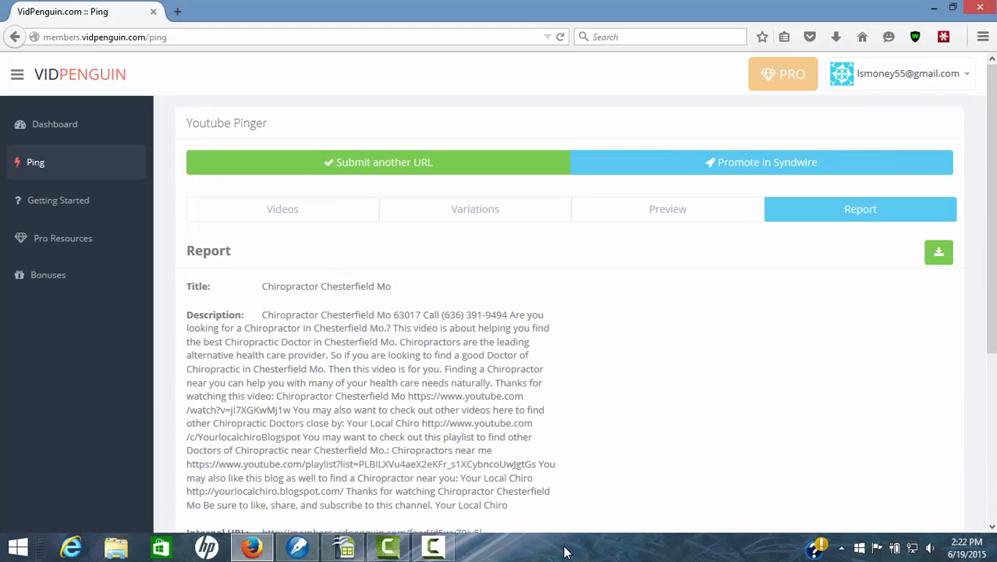
left_click(53, 124)
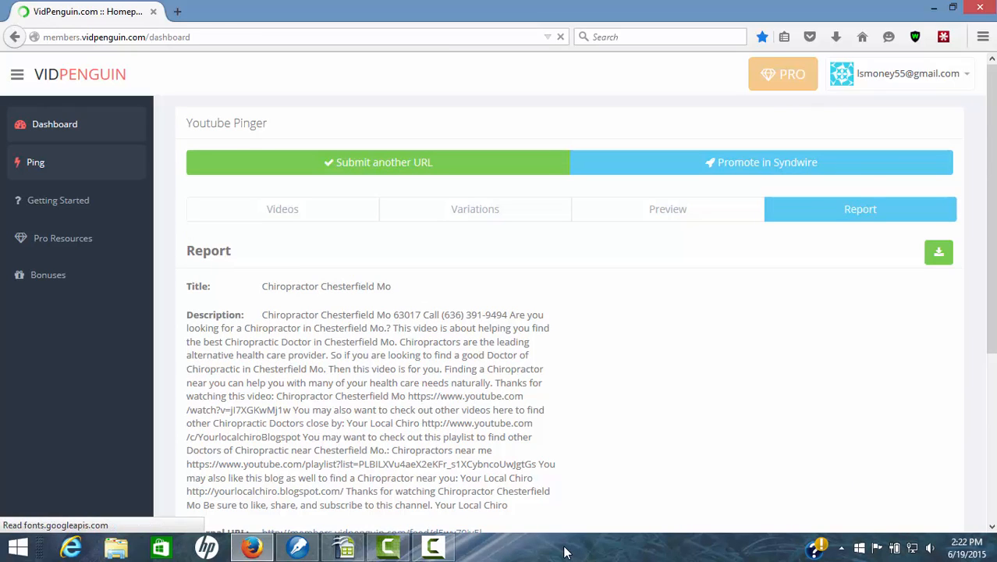
View the dashboard listing the new 24-video feed among 5 RSS feeds, 120 videos pinged.
left_click(54, 123)
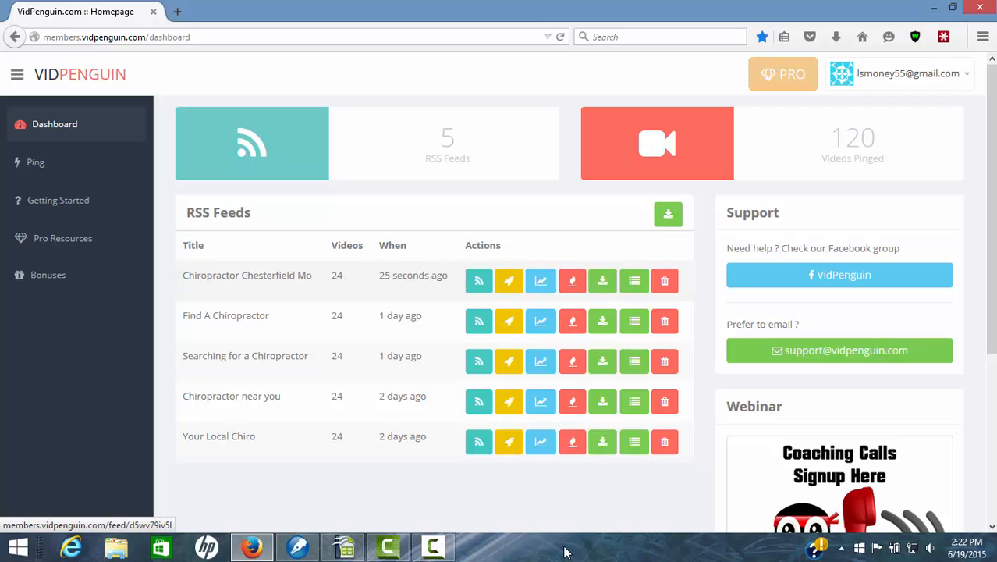
mouse_move(509, 281)
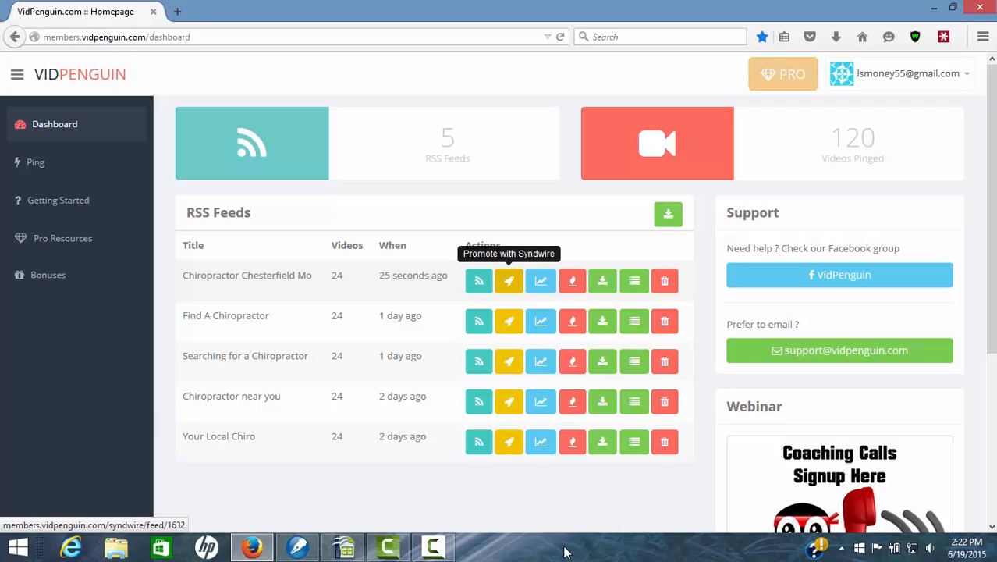
mouse_move(539, 281)
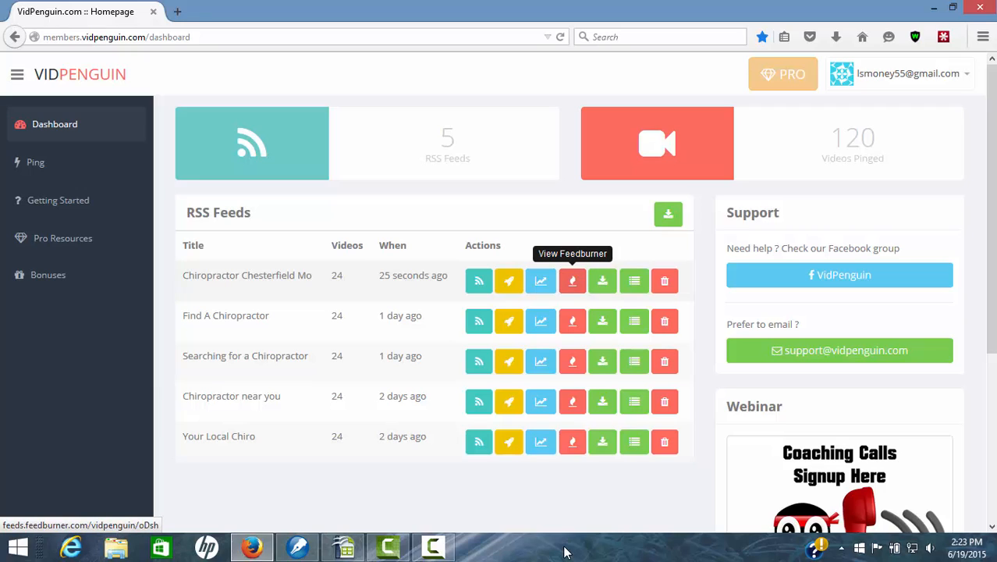
mouse_move(602, 281)
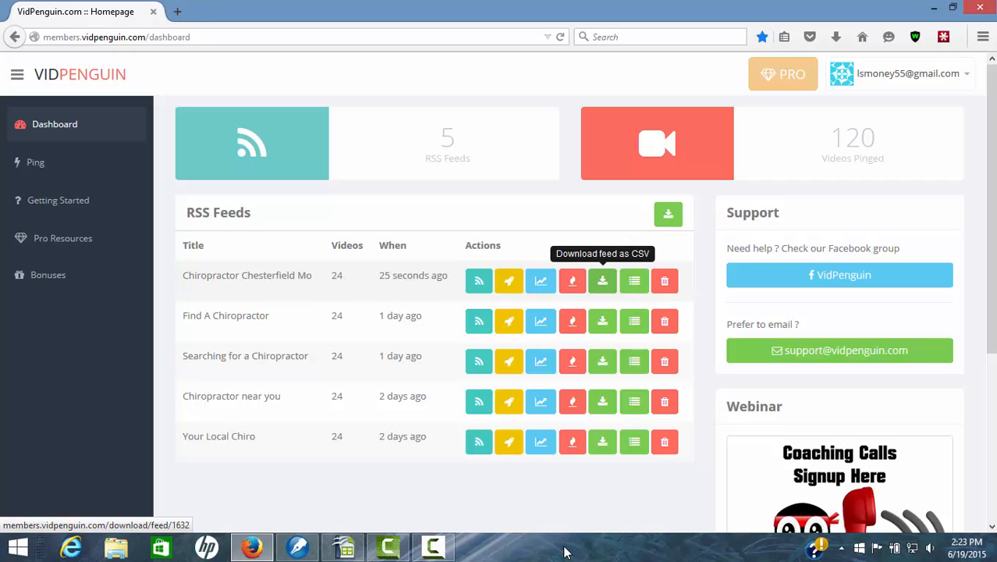
mouse_move(633, 280)
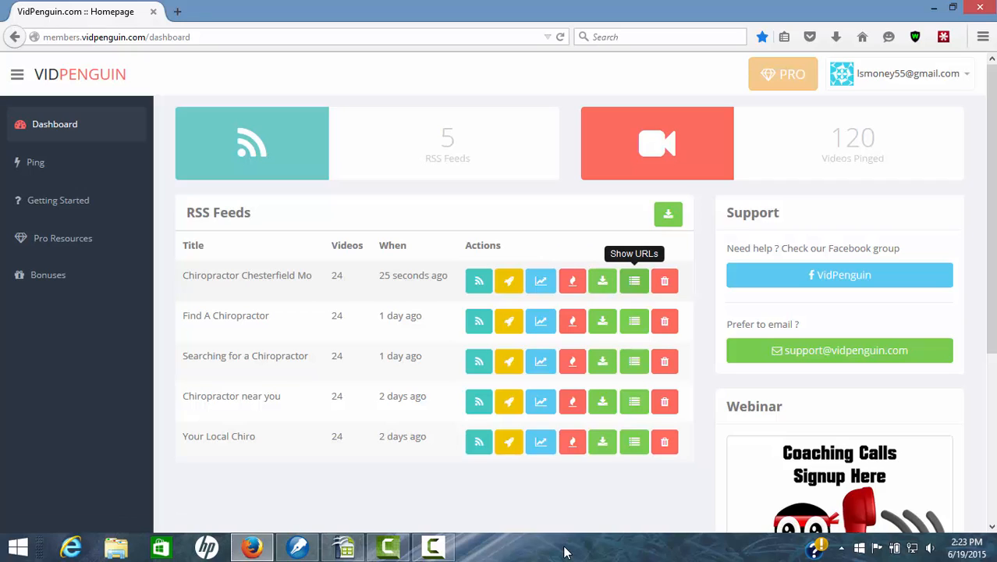